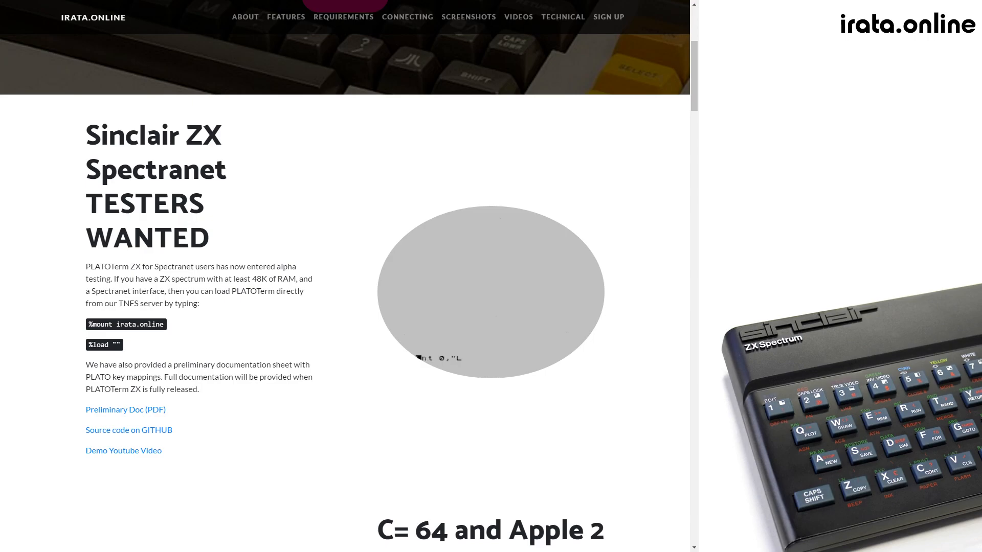
Step: Load PLATOTerm from the TNFS-mounted irata.online image until the hostname prompt appears
scroll("up", 3)
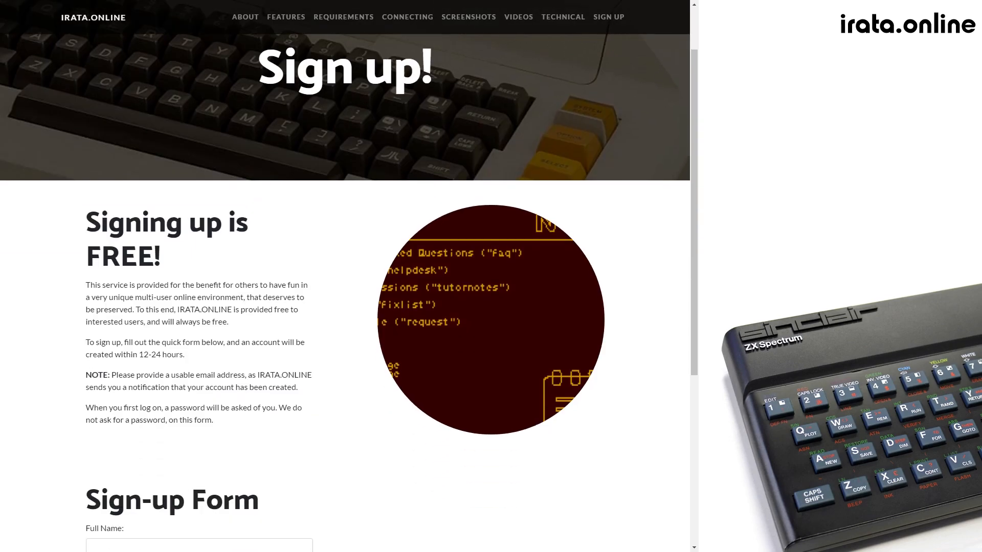
scroll("down", 3)
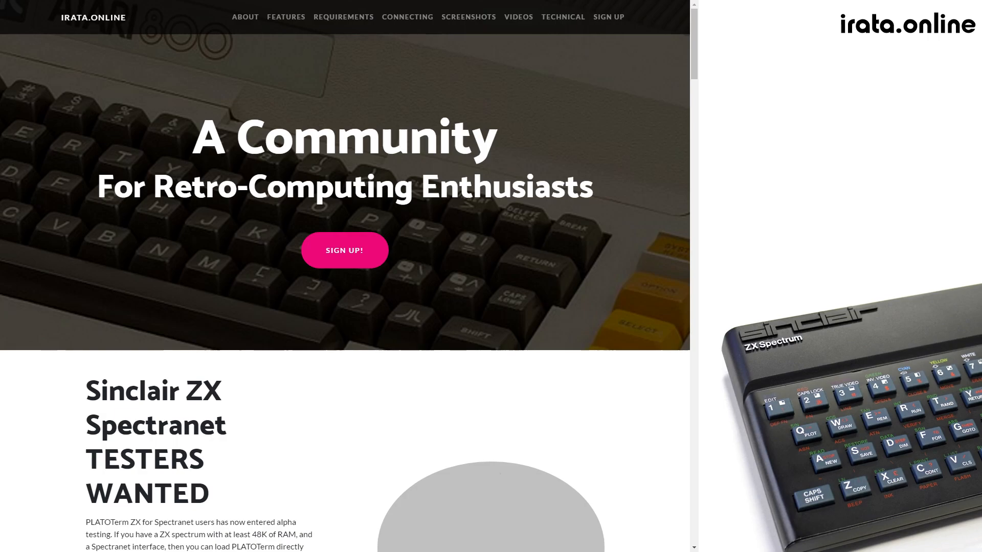
scroll("down", 3)
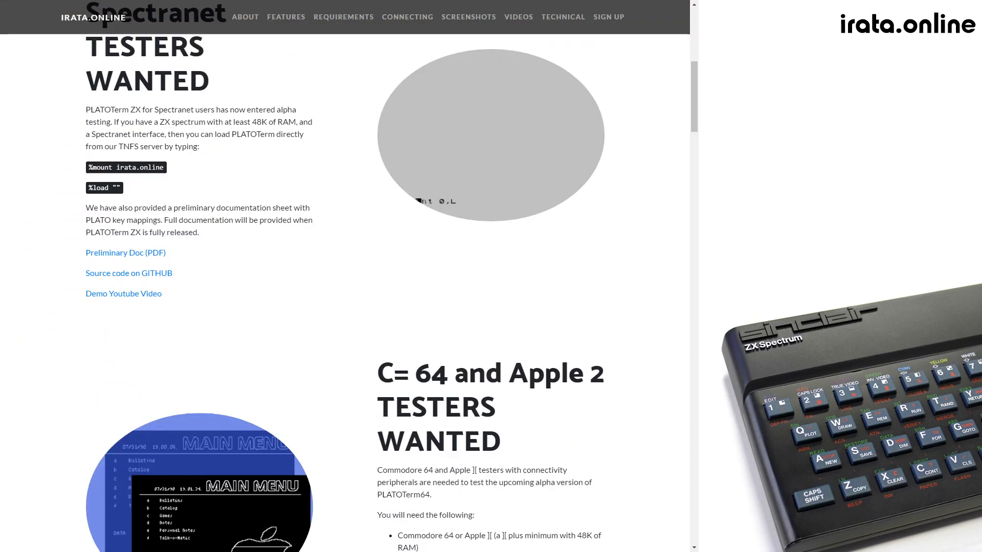
scroll("down", 3)
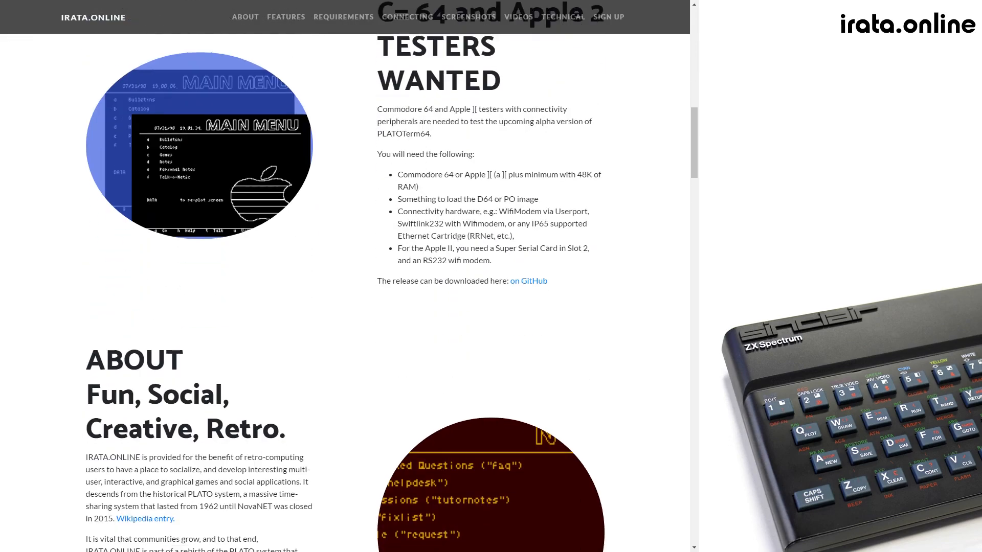
scroll("up", 3)
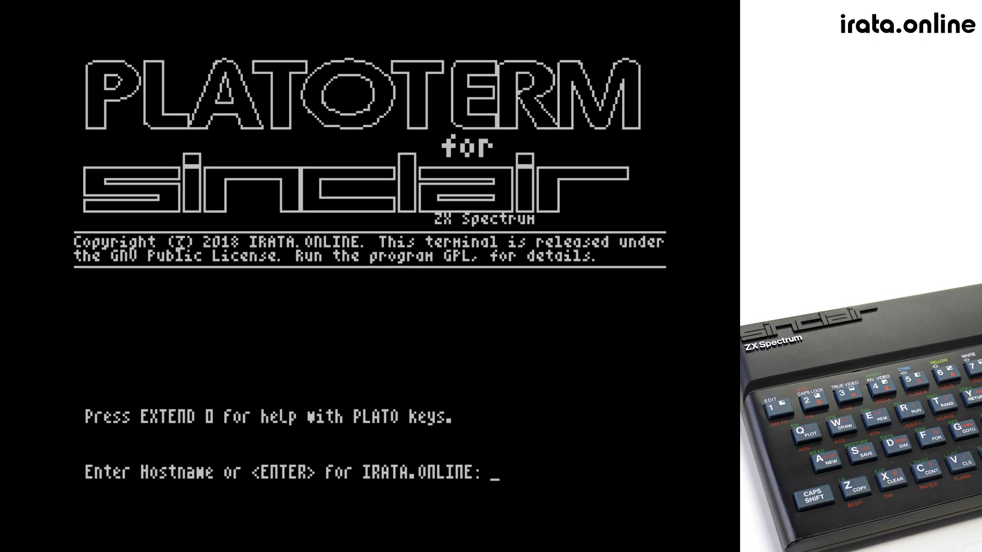
Step: Connect to the default IRATA.ONLINE host and sign on with guest as user name and group
key("enter")
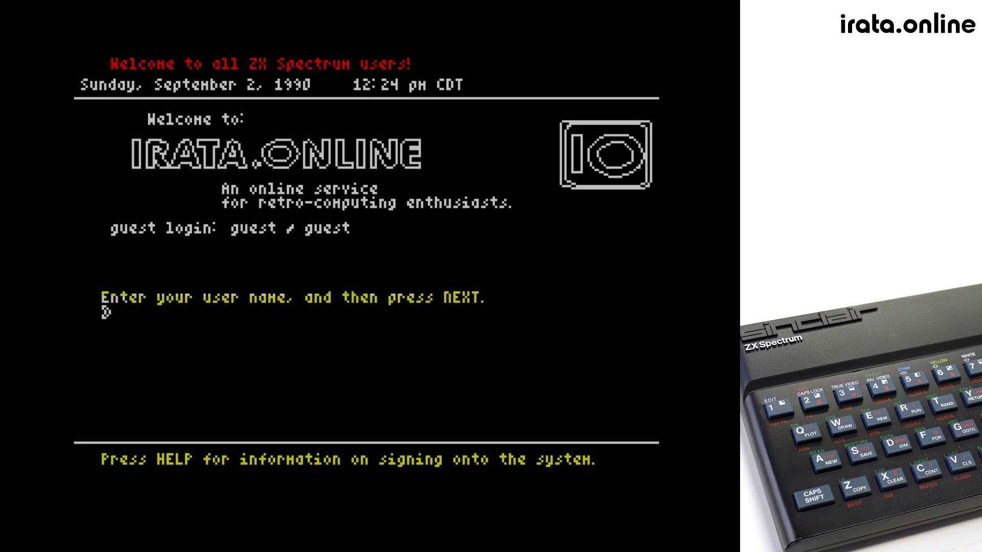
type("gu")
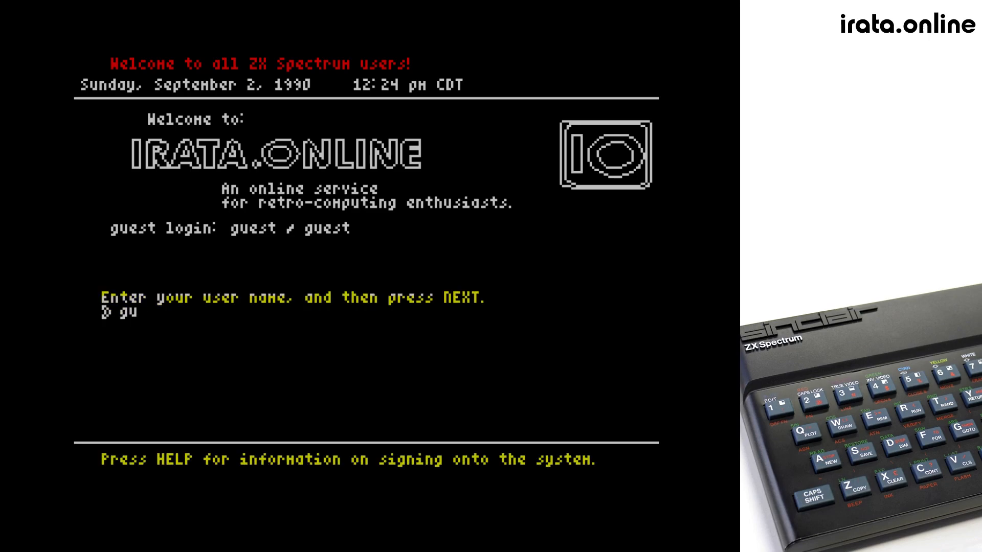
type("est")
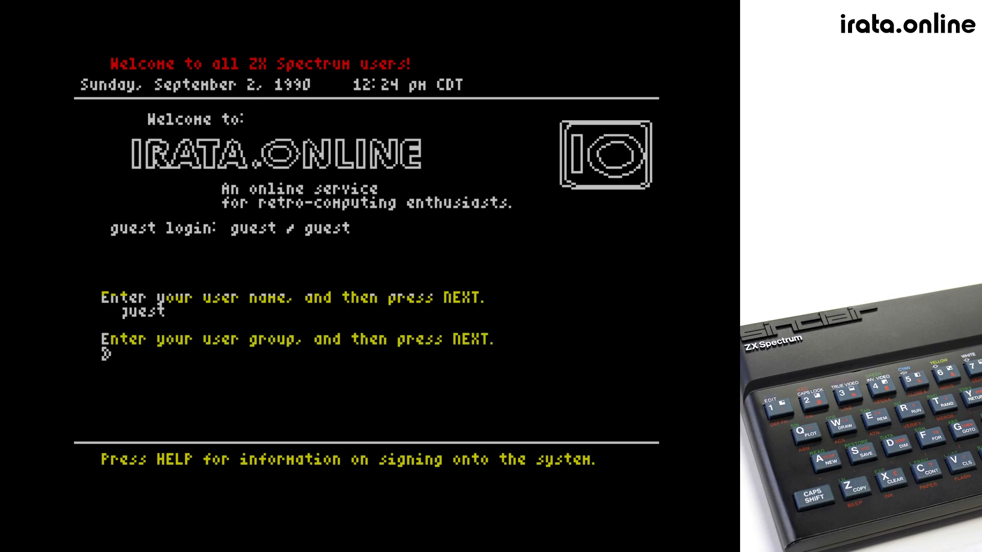
type("gu")
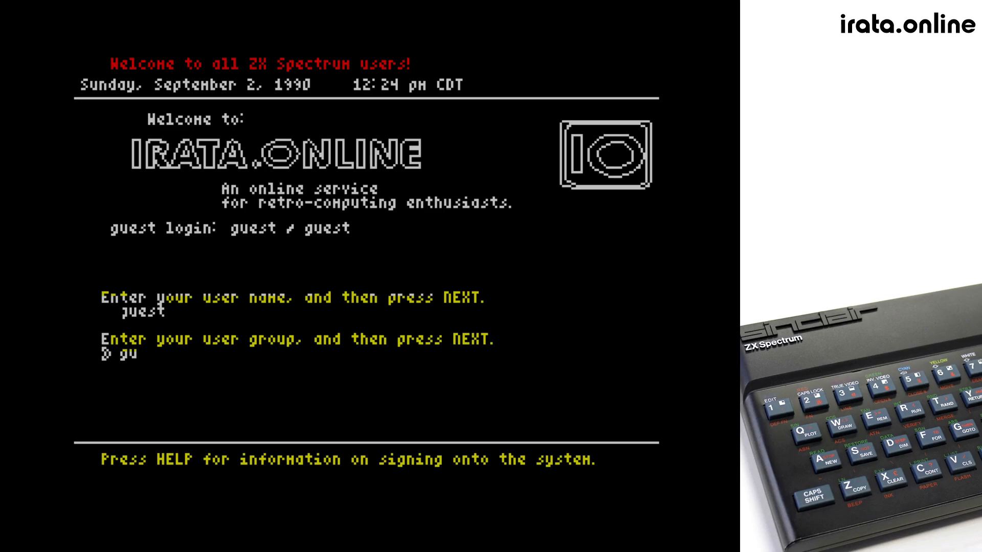
type("est")
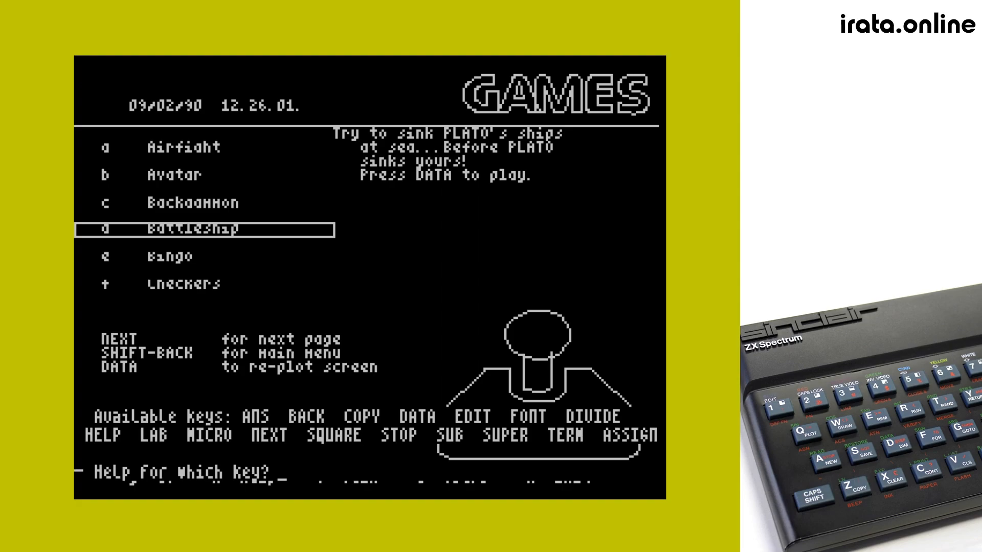
Step: Ask the key-help prompt about 'data' to learn DATA is EXTEND d
type("data")
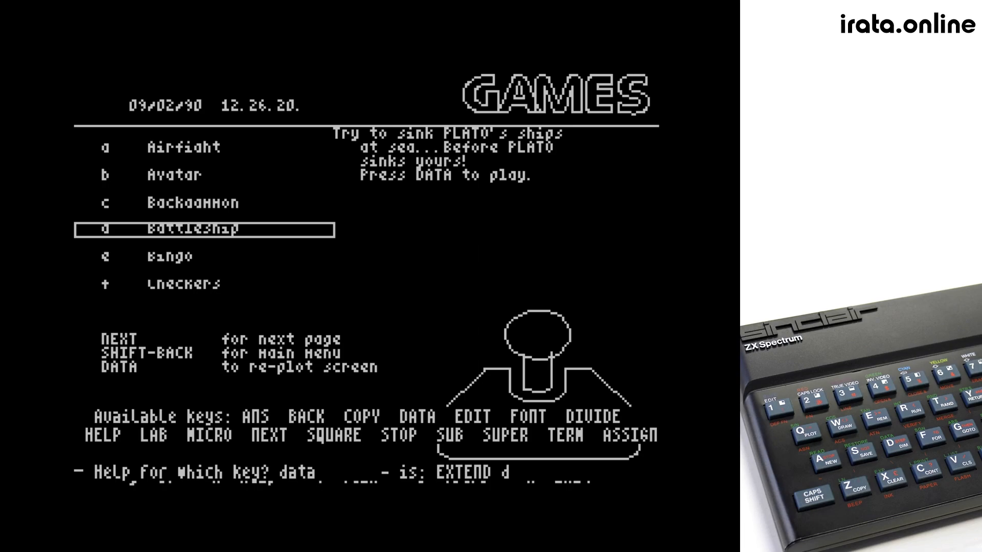
key("data")
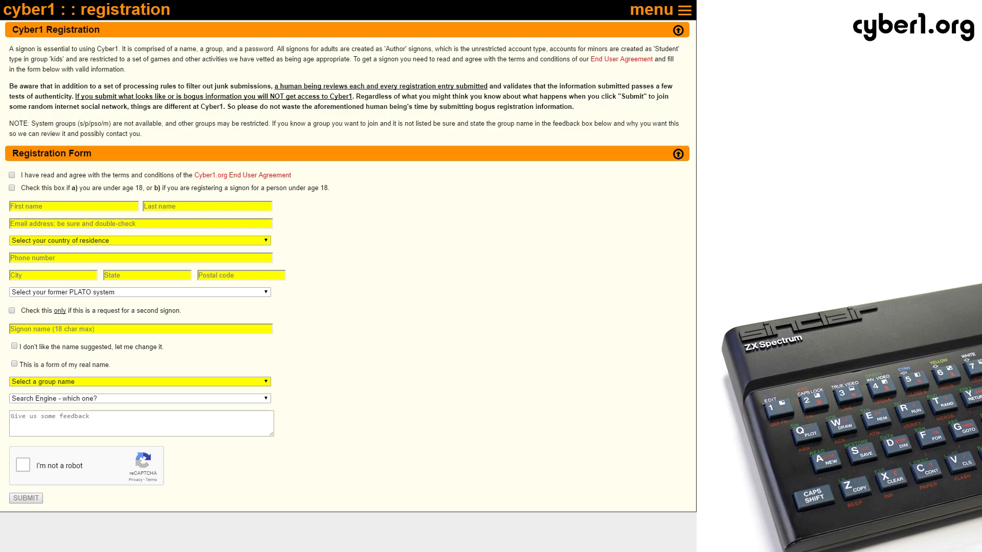
Step: Reach the 'Get a Signon!' registration form from the cyber1.org navigation menu
left_click(673, 10)
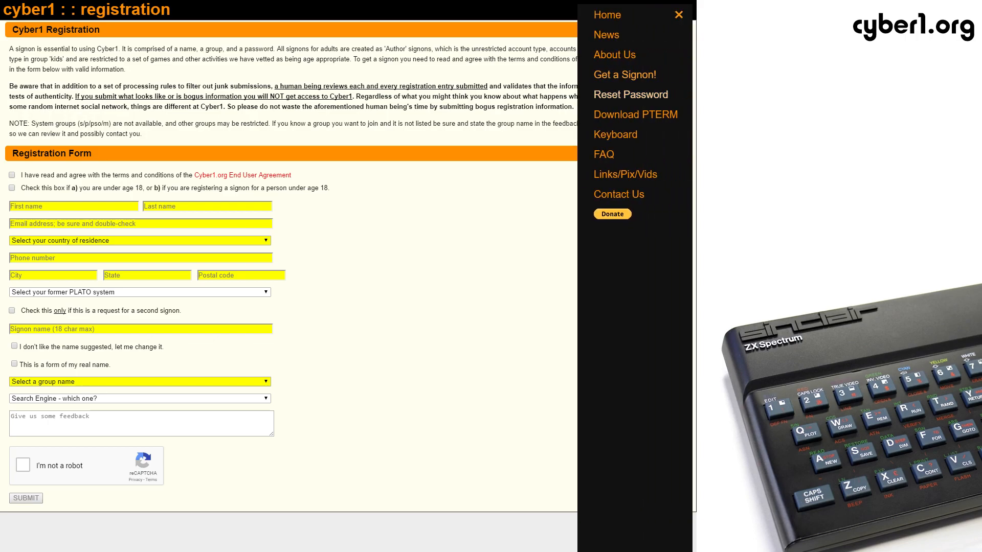
mouse_move(624, 75)
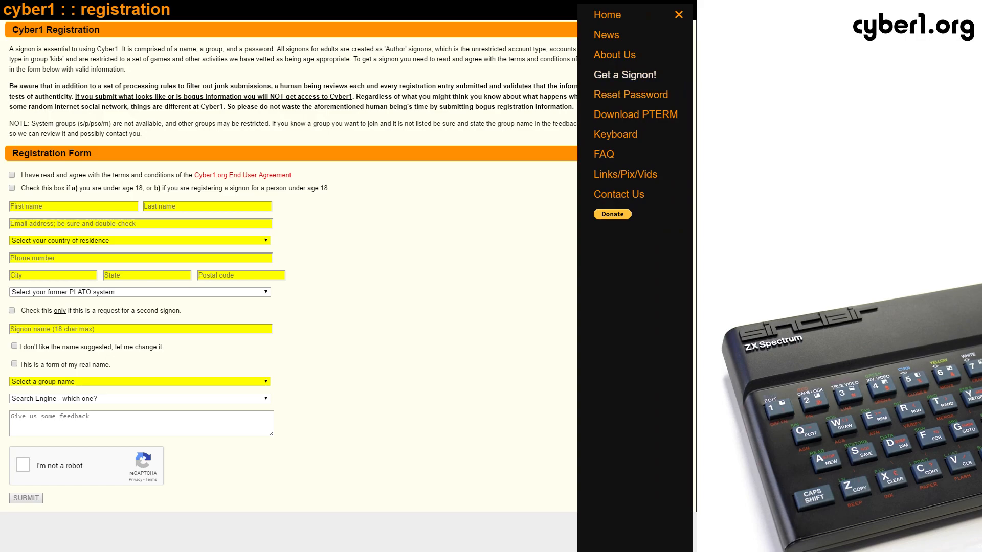
left_click(679, 15)
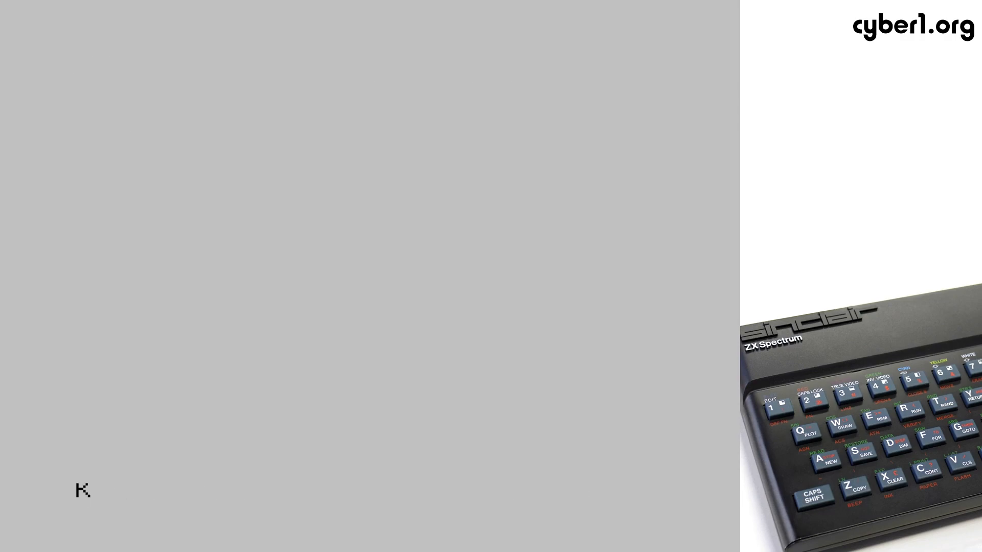
Step: LOAD "" PLATOTerm again from BASIC and begin entering 'cyb' at the hostname prompt
type("load\"")
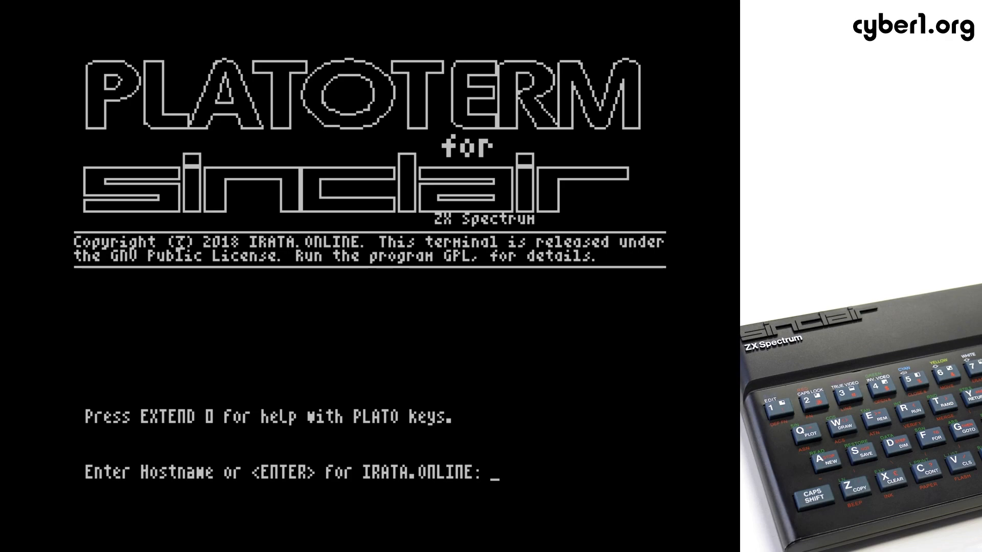
type("cyb")
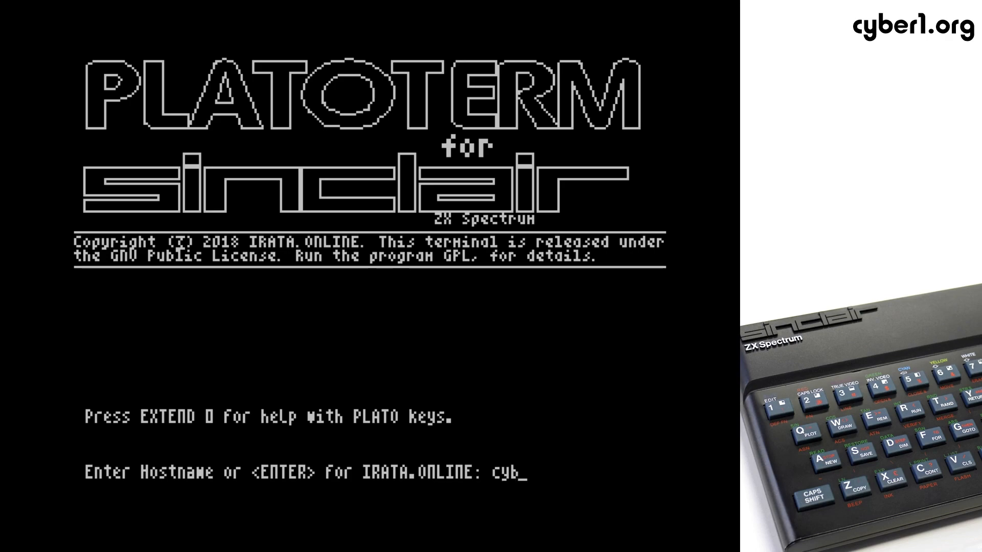
Step: Finish the hostname cyberserv.org and connect to the CYBIS welcome screen
type("erserv")
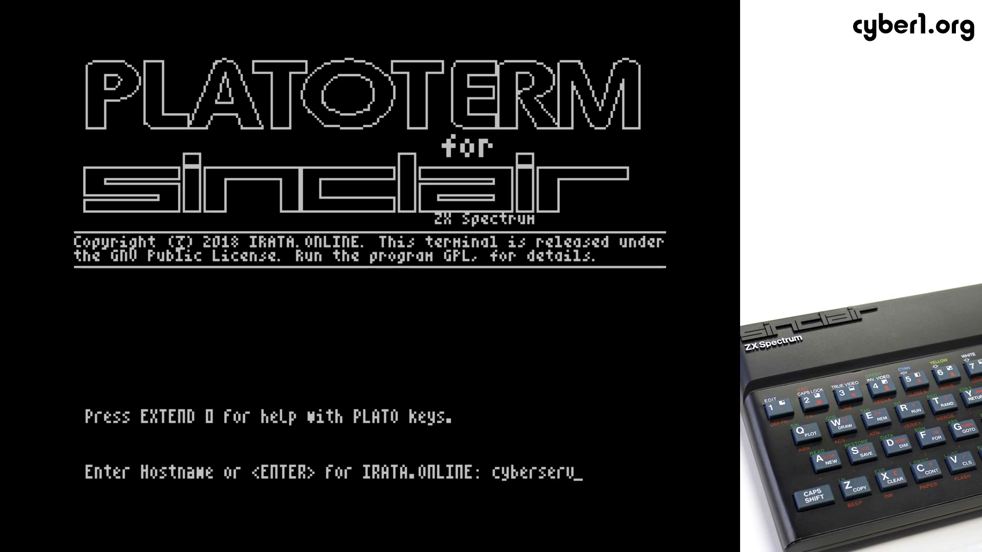
type(".org")
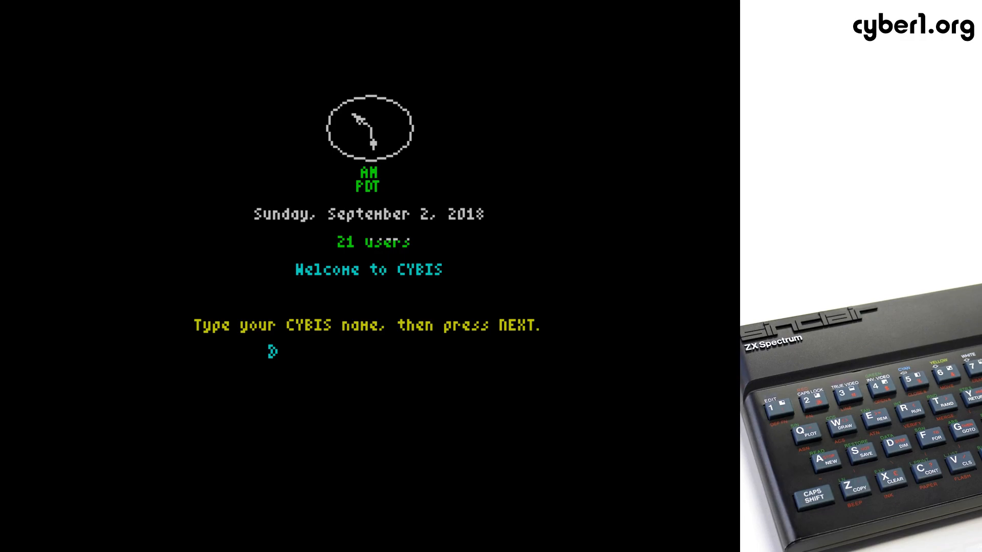
Step: Sign in with name tschak and group inetd, submitting to reach the password request
type("t")
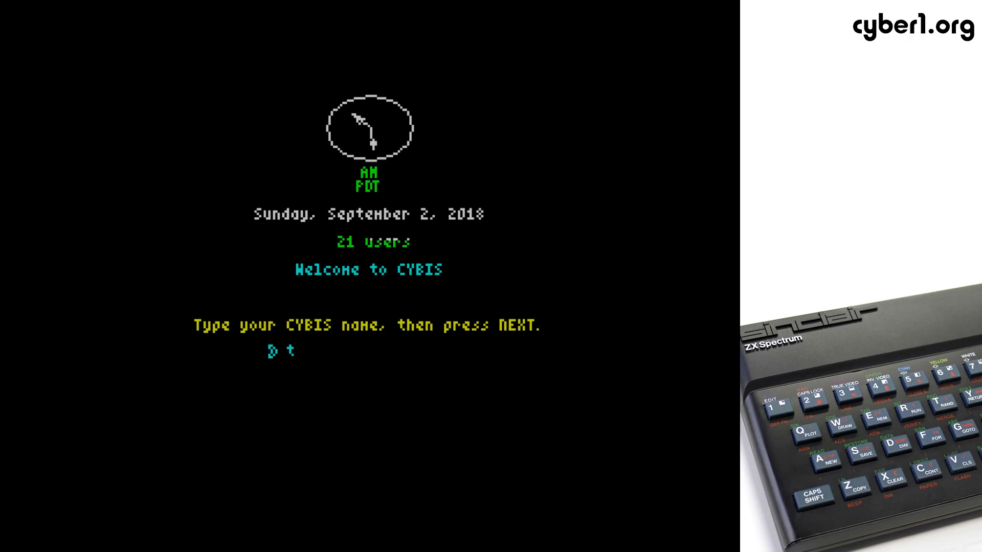
type("schak")
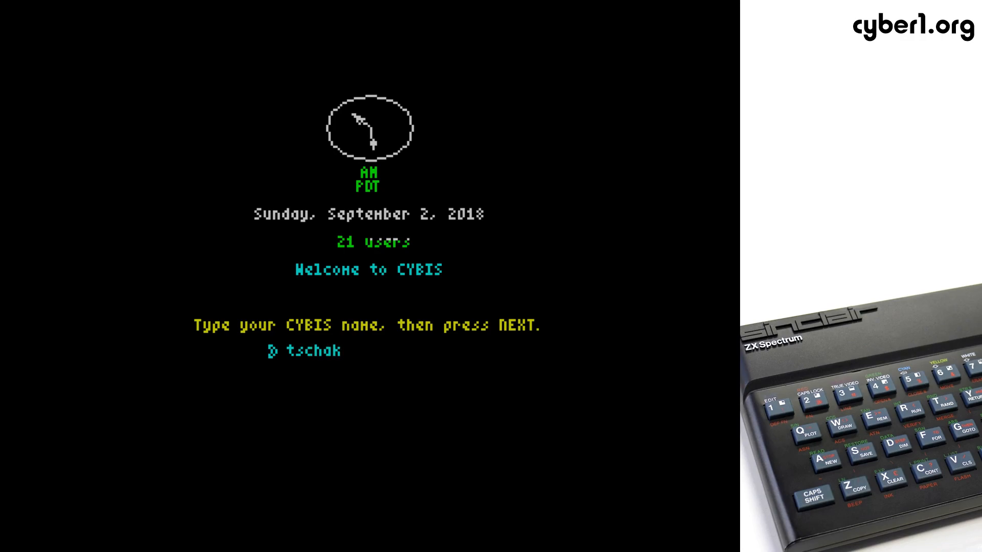
type("909")
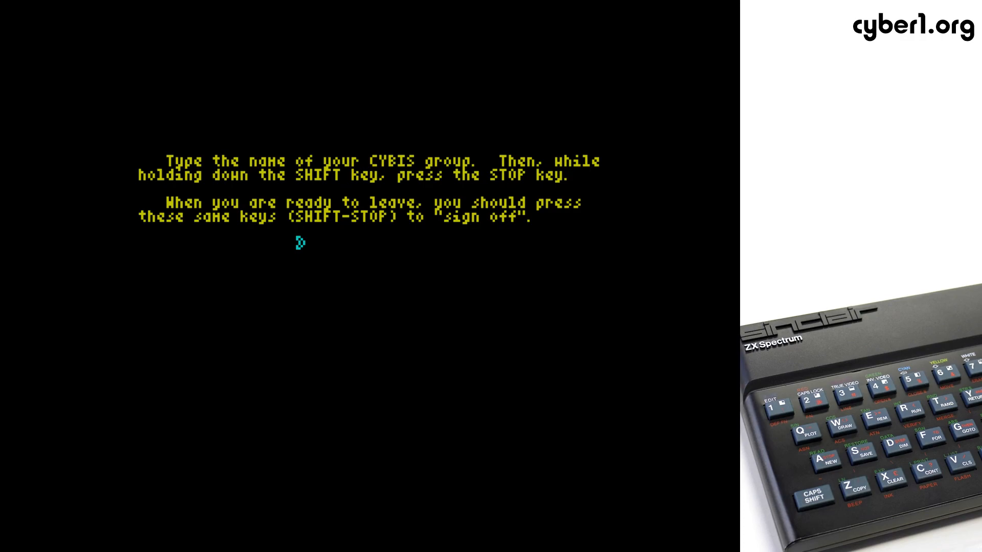
type("i")
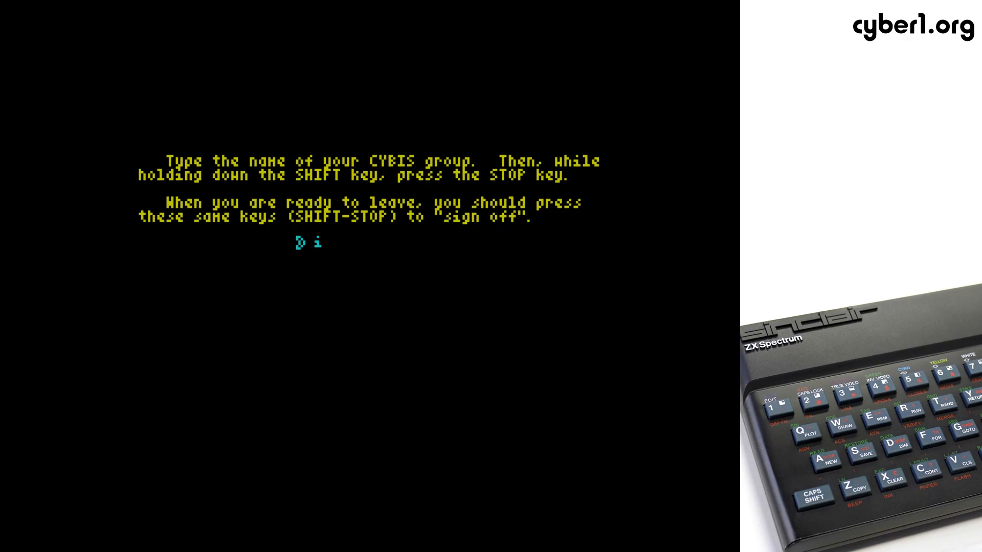
type("netd")
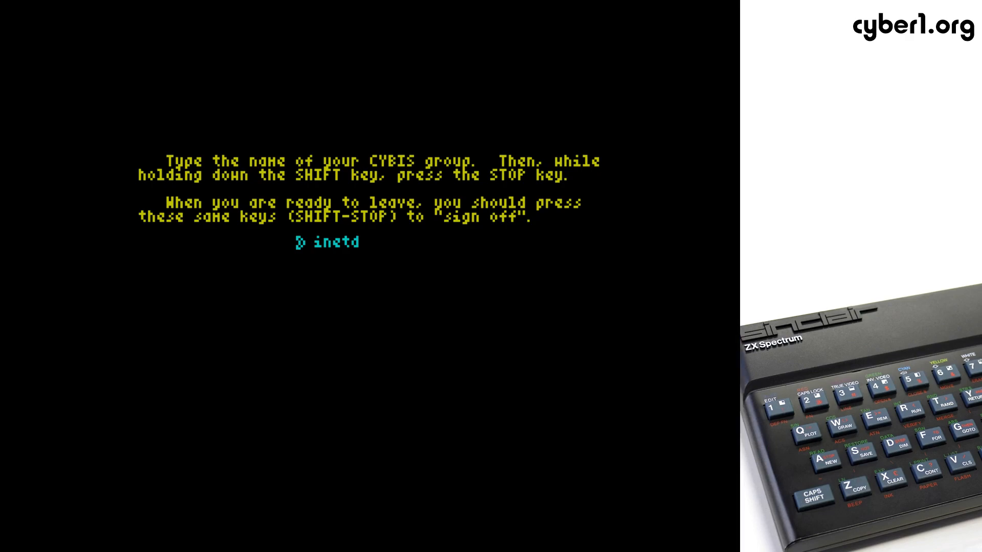
key("Return")
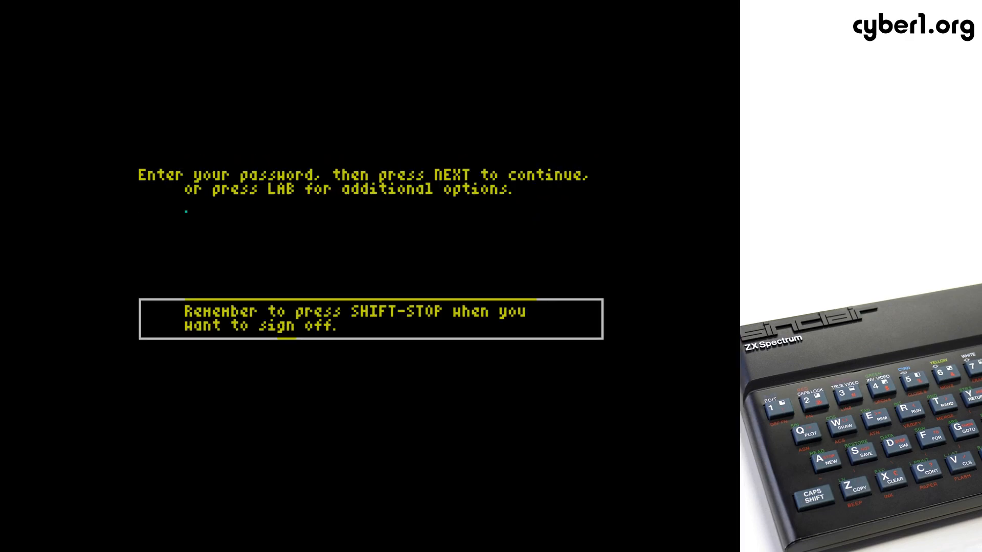
Step: Enter the password so the CYBIS Author Mode lesson chooser appears
type("X")
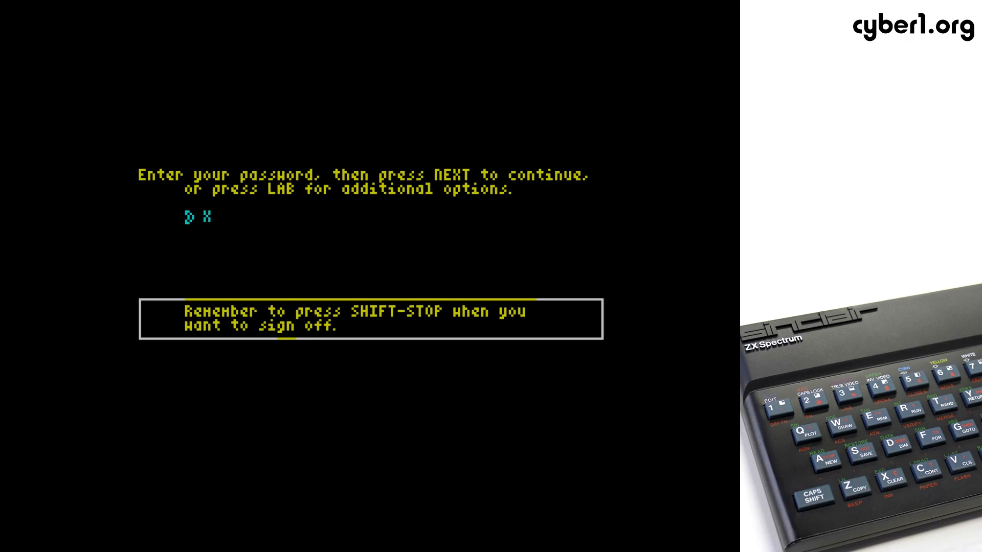
type("XXX")
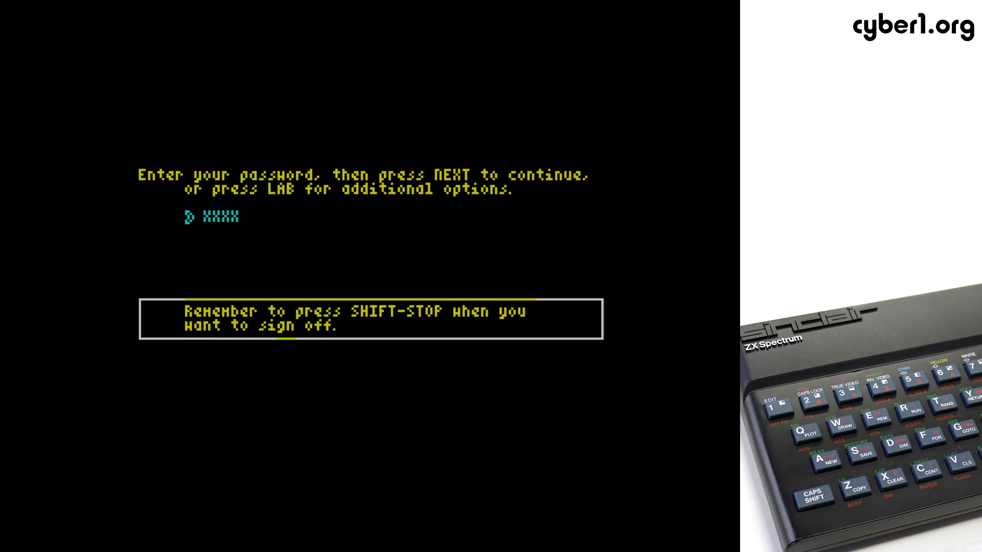
type("xxx")
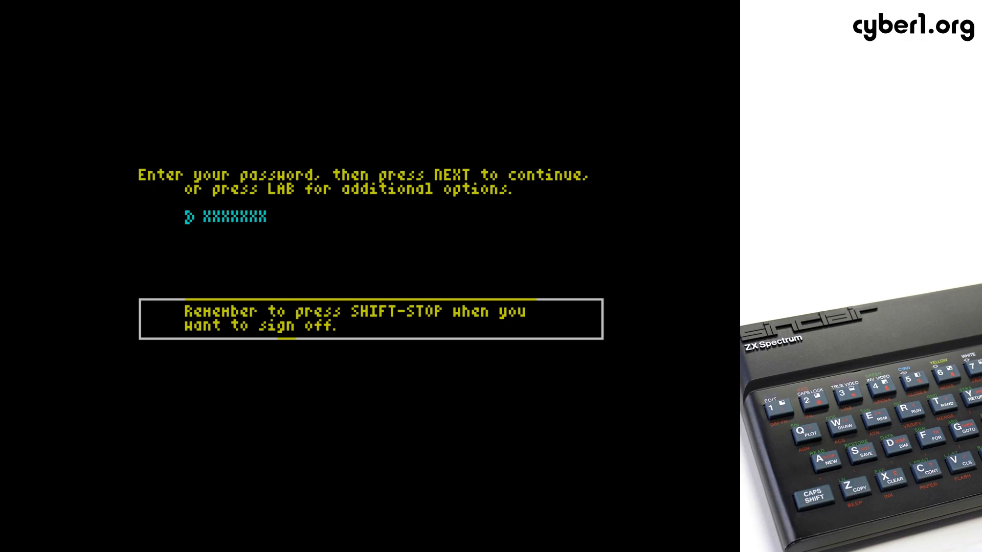
type("XXX")
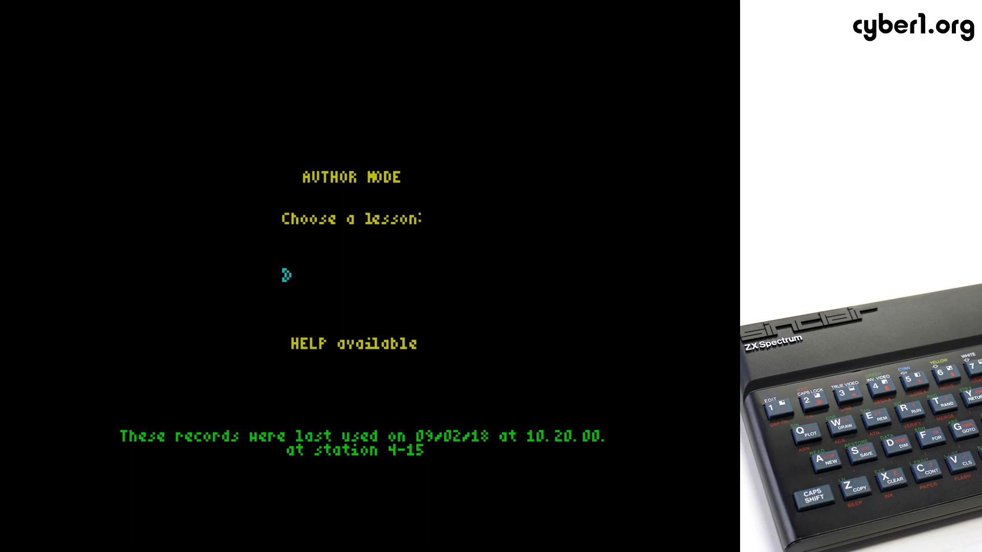
Step: Enter bigjump at 'Choose a lesson' to show its welcome games list
type("bi")
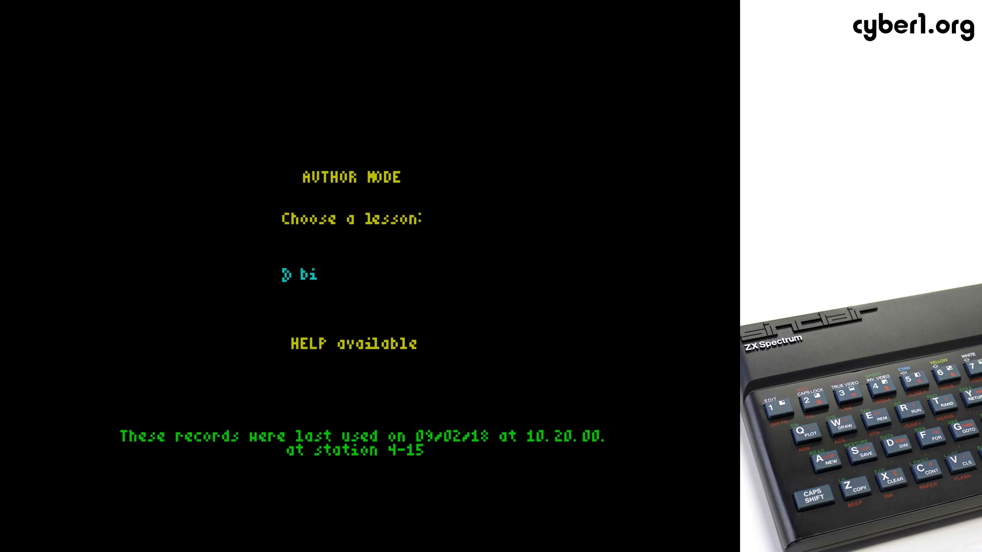
type("gju")
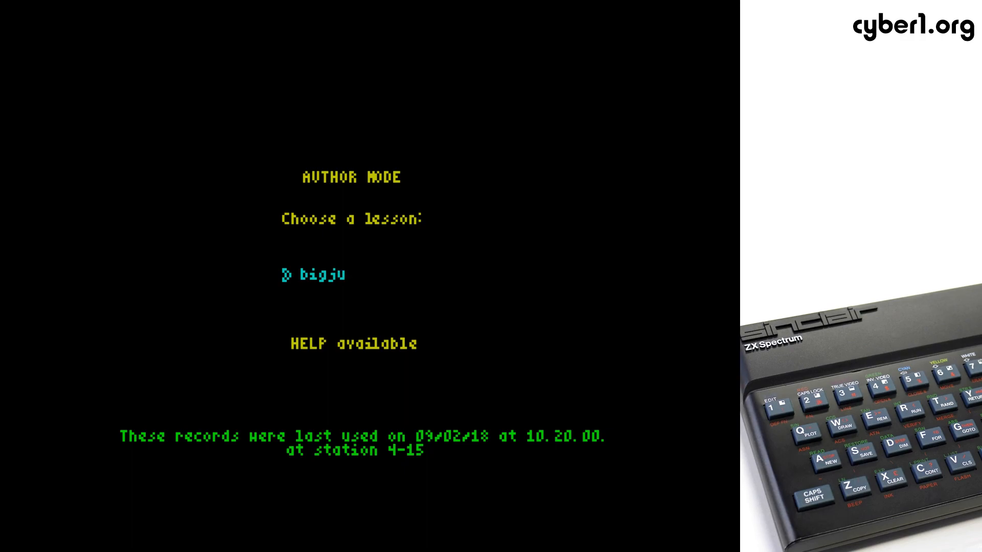
type("mp")
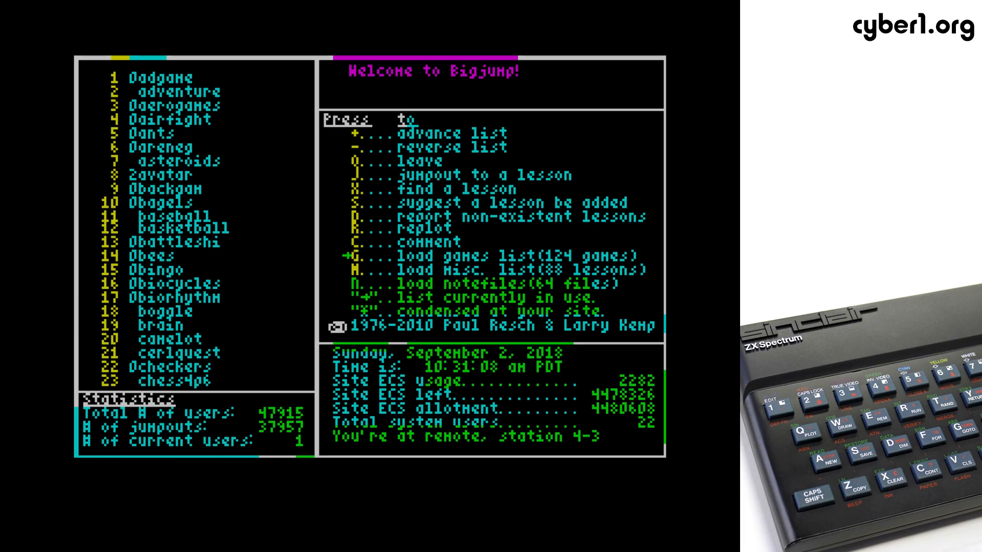
Step: Jump out of Bigjump via J with lesson number 17, returning to the Author Mode chooser
key("j")
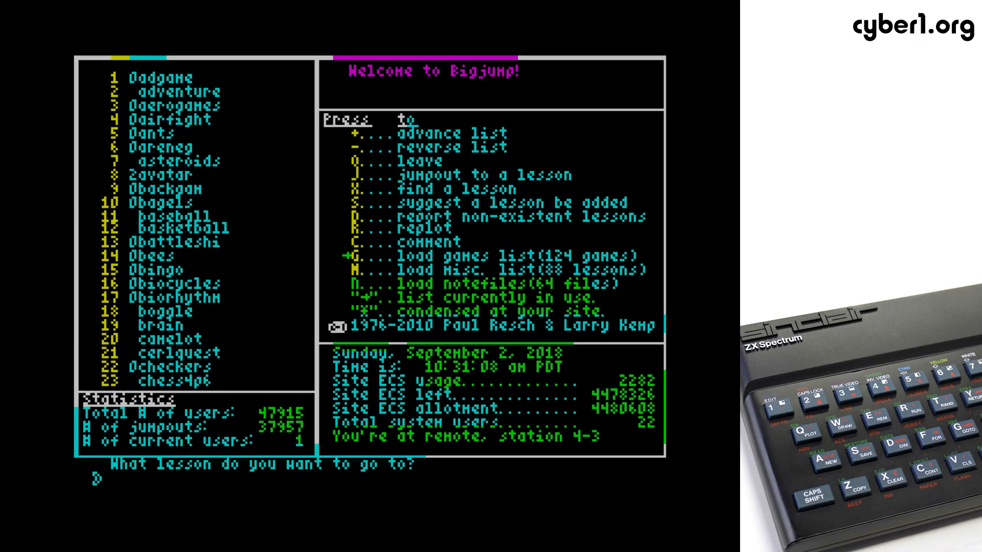
type("17")
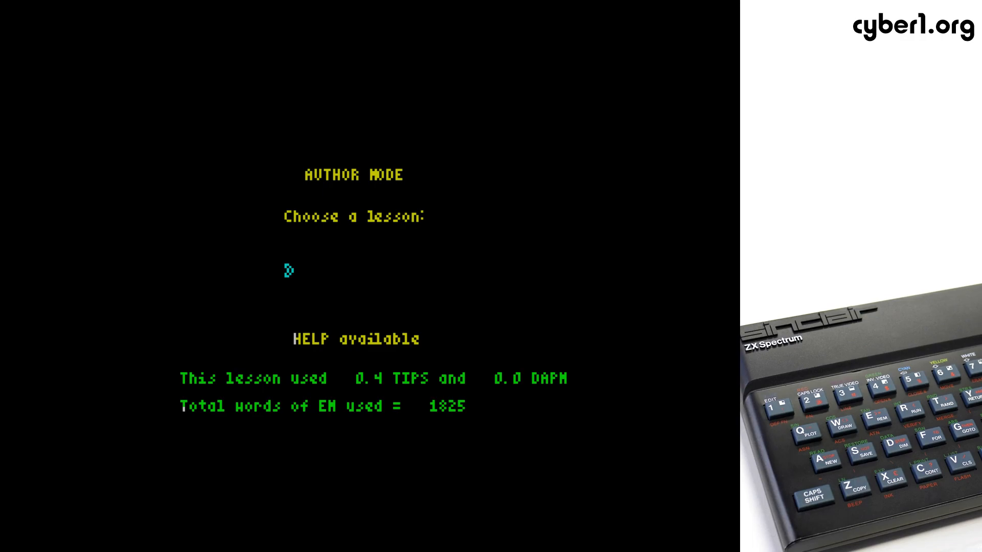
Step: Enter pedit5 as the lesson name at the Author Mode chooser
type("pedi")
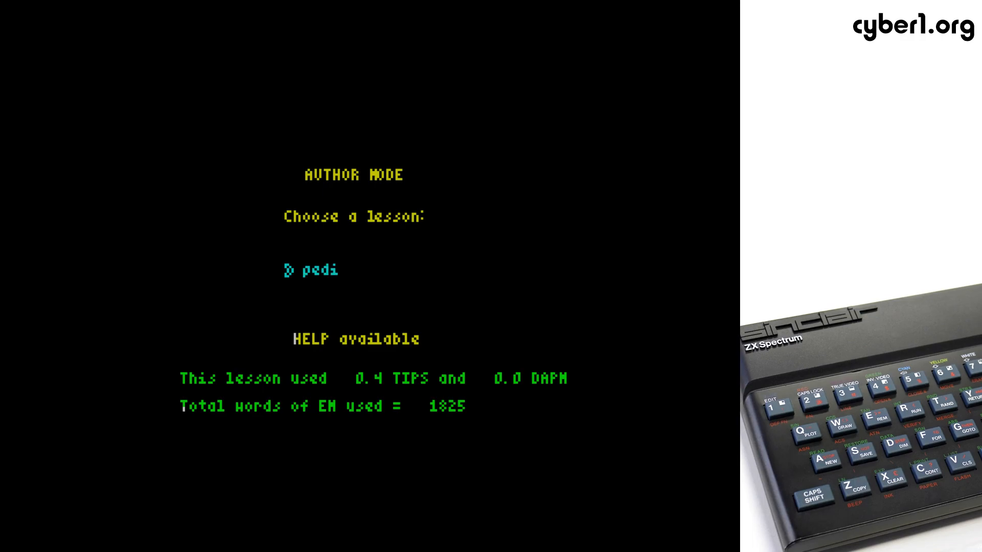
type("t5")
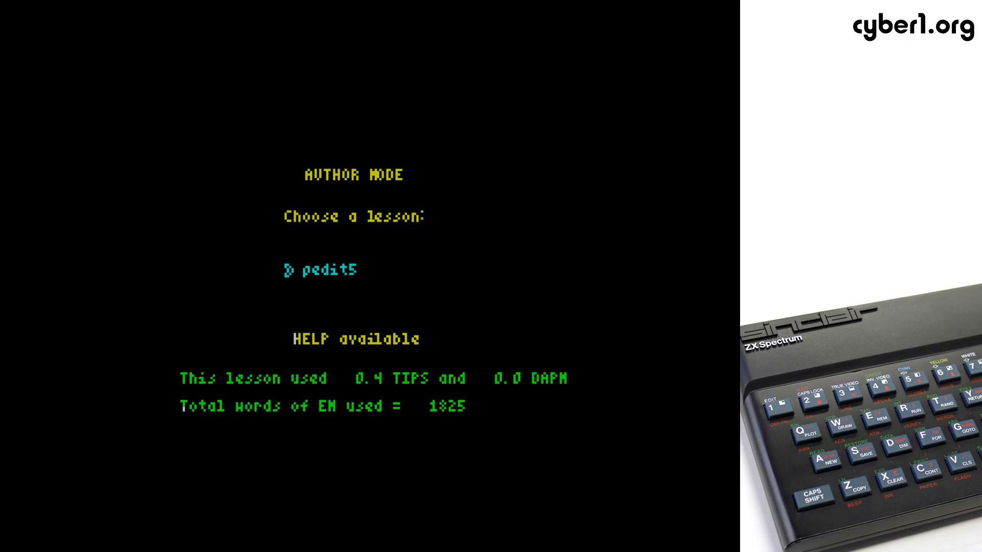